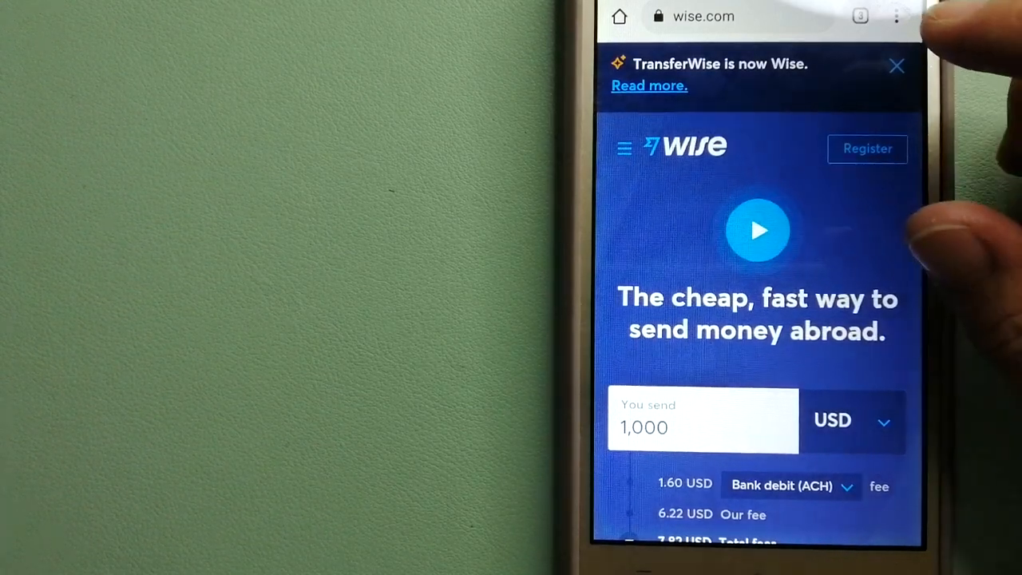
Step: Open Chrome's tab switcher to view the Wise, money-transfer site, and PayPal tabs
left_click(860, 16)
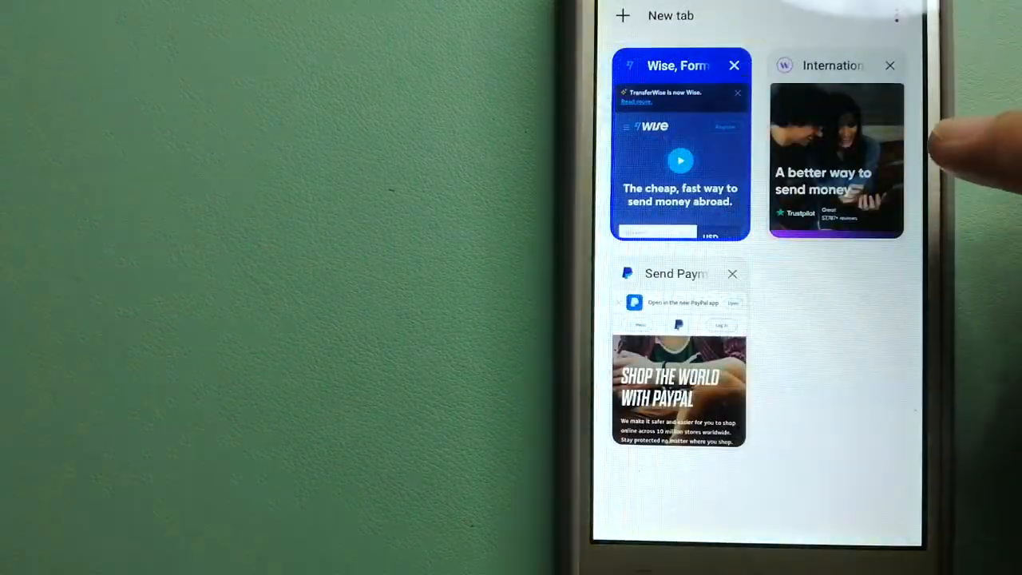